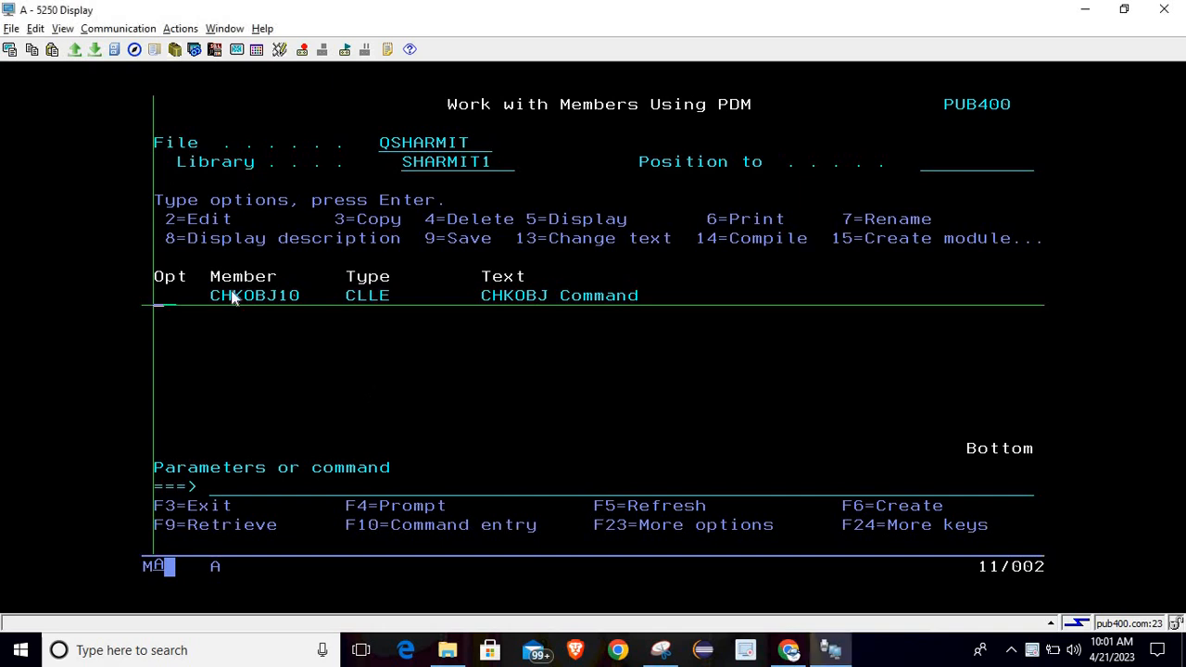
Open member CHKOBJ10 for editing with option 2 in PDM
{"action": "type", "text": "2"}
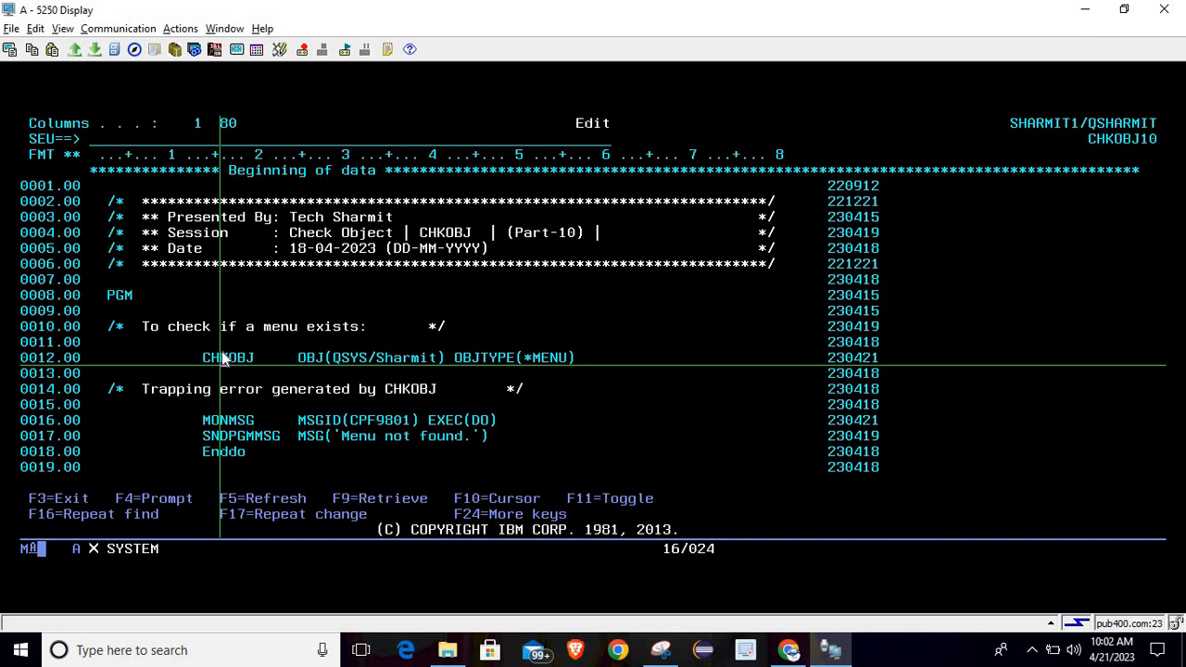
Prompt the CHKOBJ statement to set object CFG, library QSYS, type *MENU
{"action": "key", "text": "f4"}
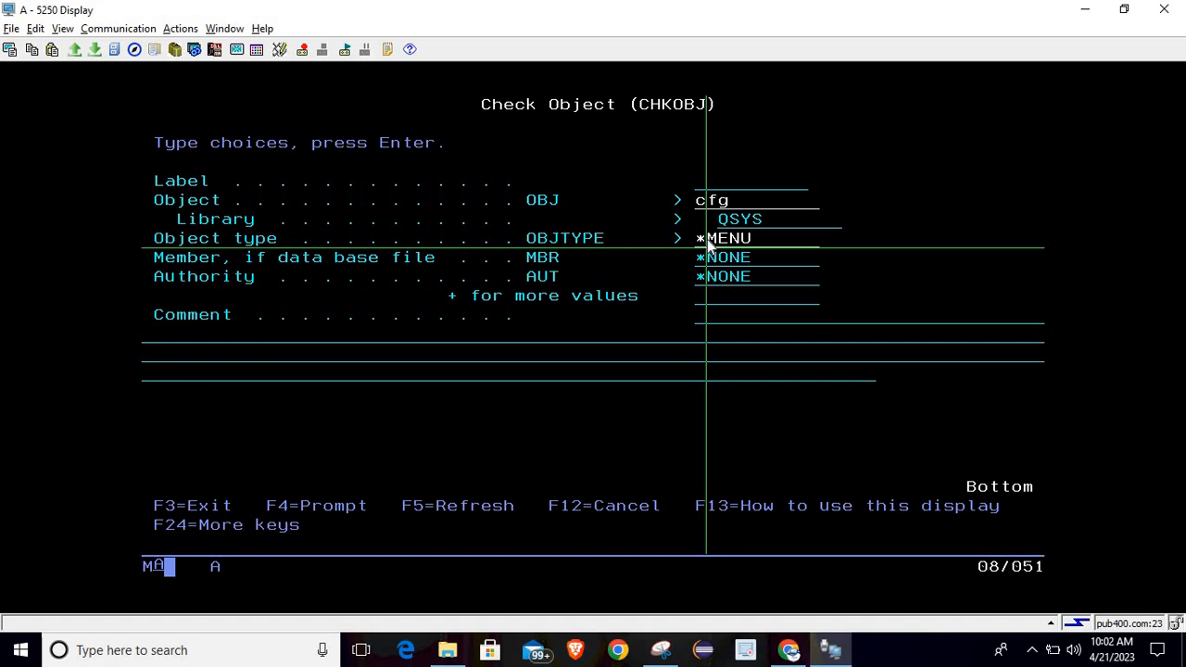
{"action": "mouse_move", "coordinate": [732, 248]}
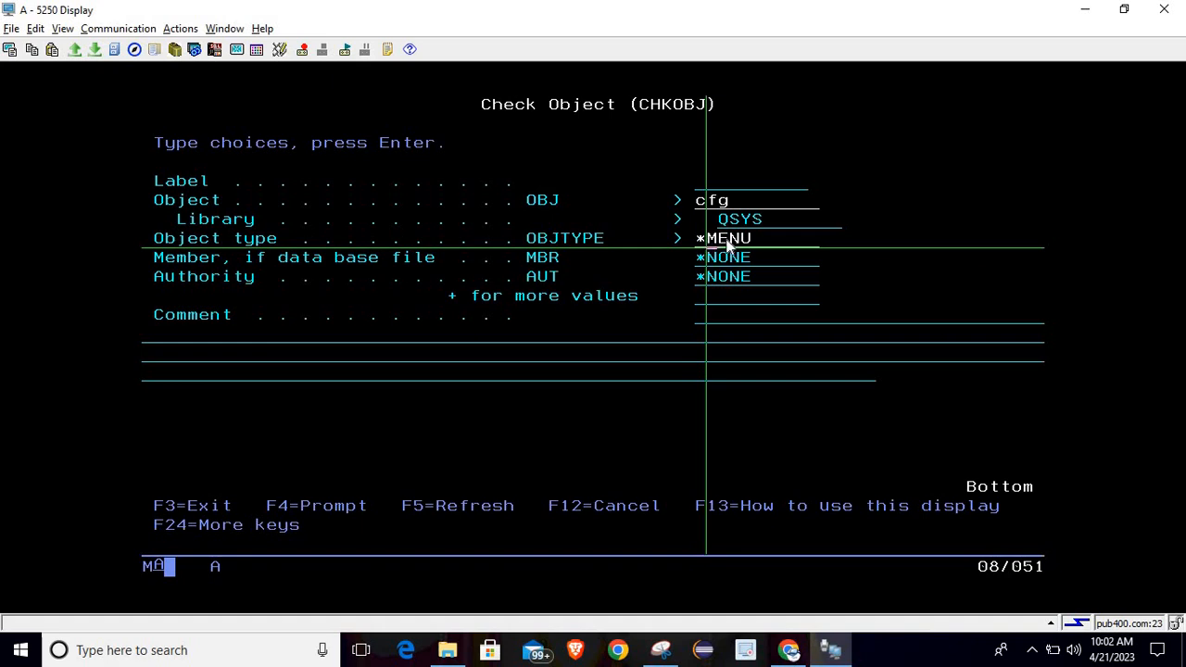
{"action": "mouse_move", "coordinate": [748, 229]}
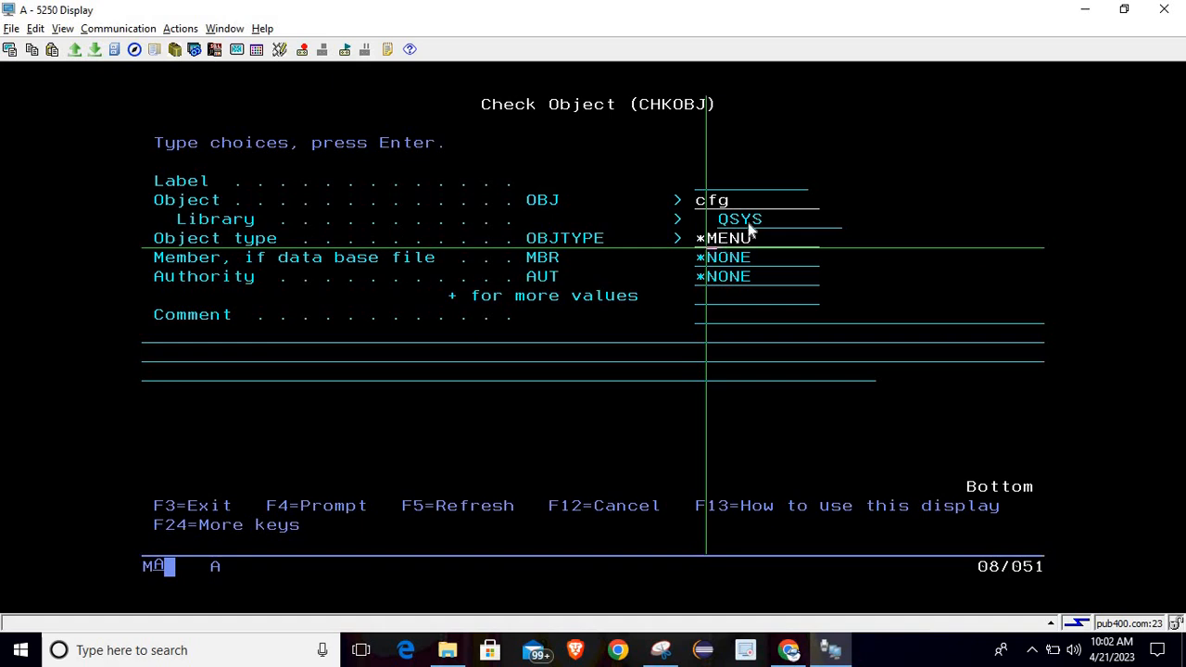
{"action": "mouse_move", "coordinate": [726, 214]}
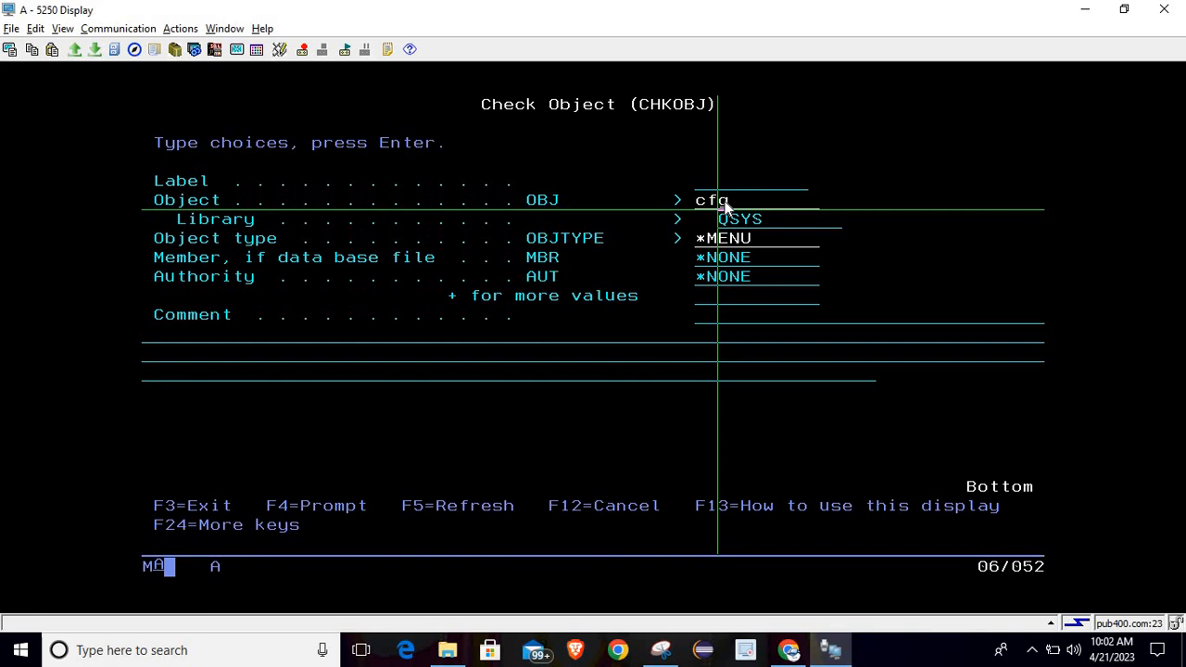
{"action": "mouse_move", "coordinate": [723, 240]}
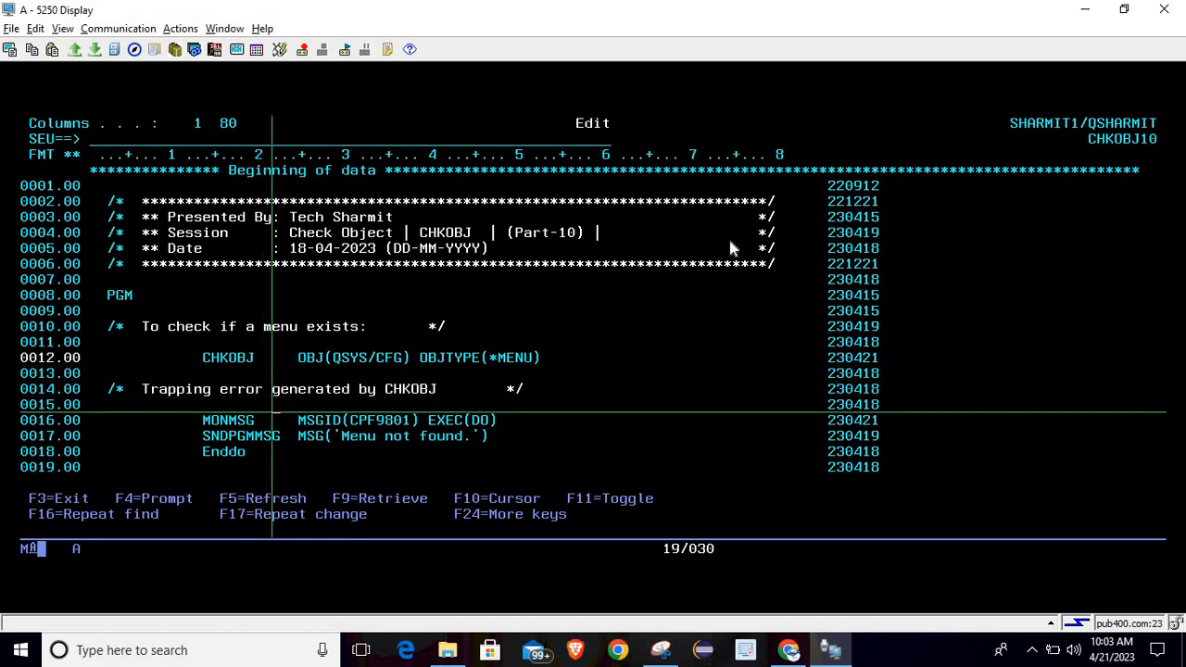
Review the source down to ENDPGM and leave the editor keeping the changes
{"action": "key", "text": "Down"}
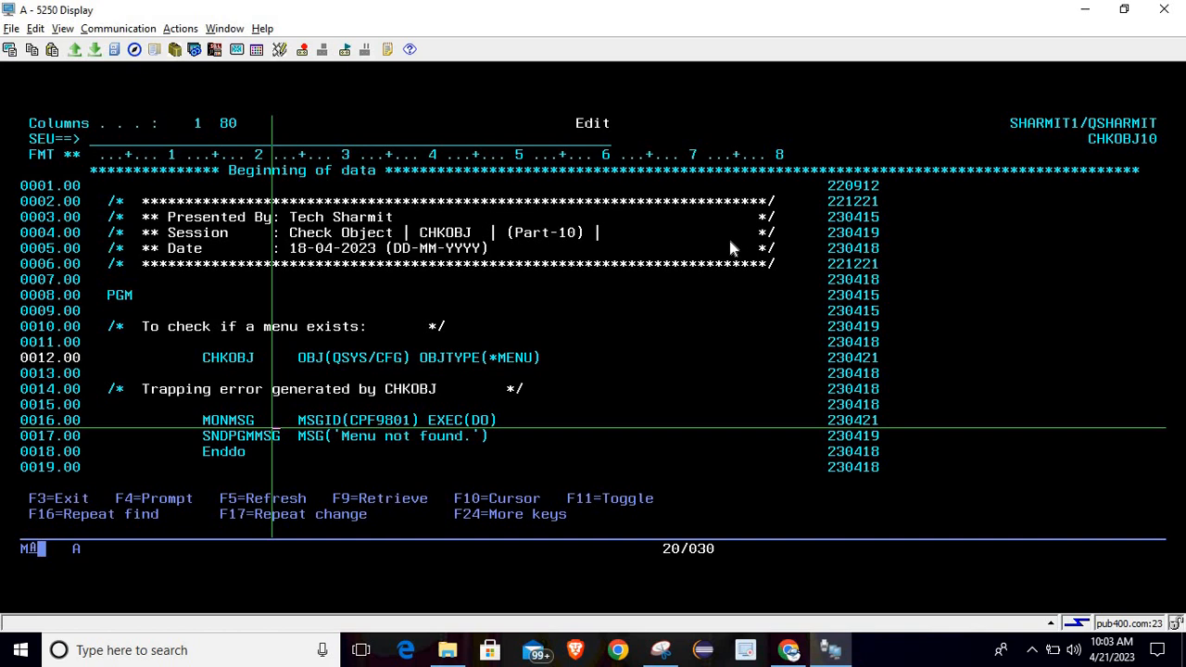
{"action": "key", "text": "f4"}
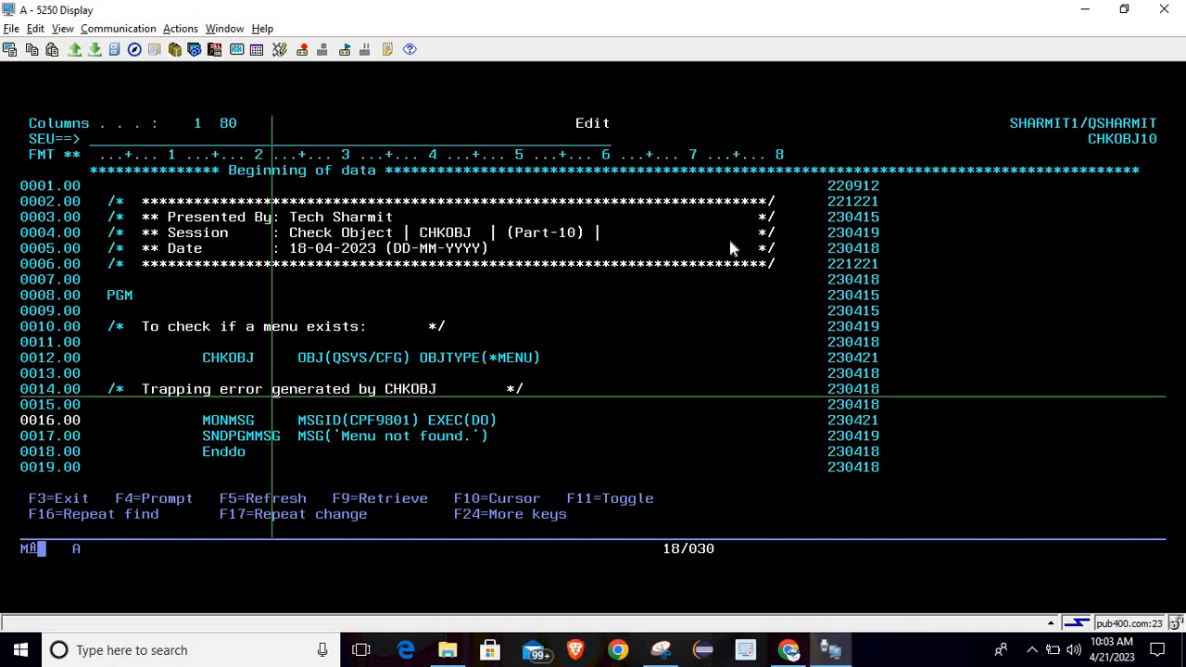
{"action": "scroll", "scroll_direction": "down", "scroll_amount": 3}
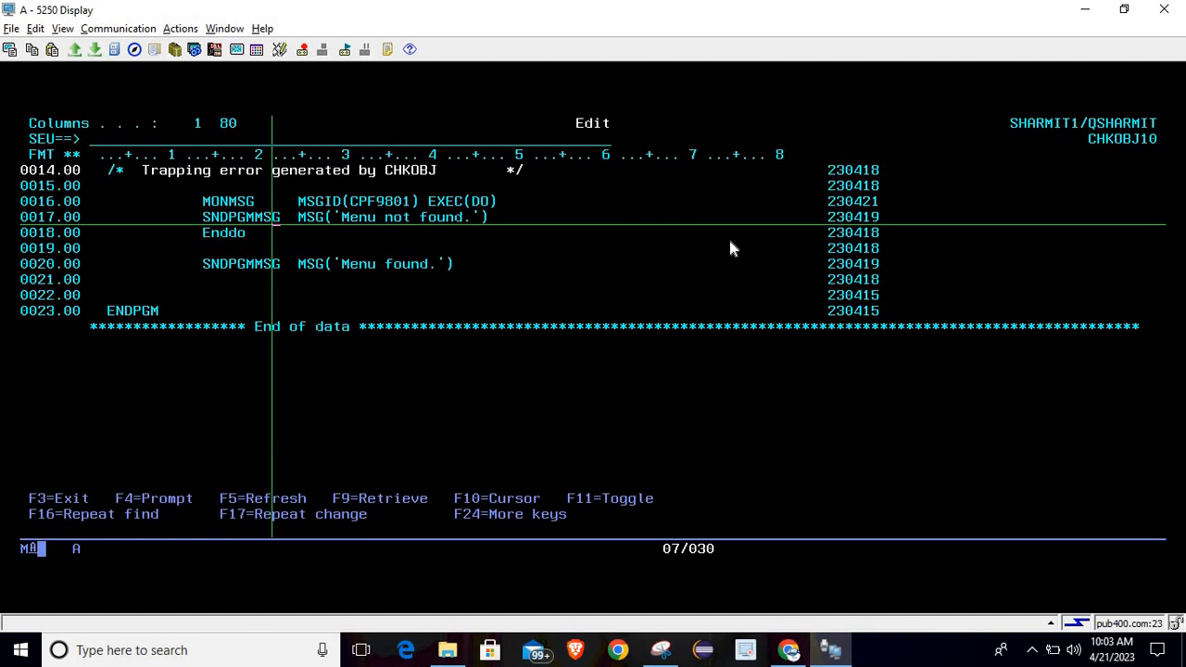
{"action": "key", "text": "Right"}
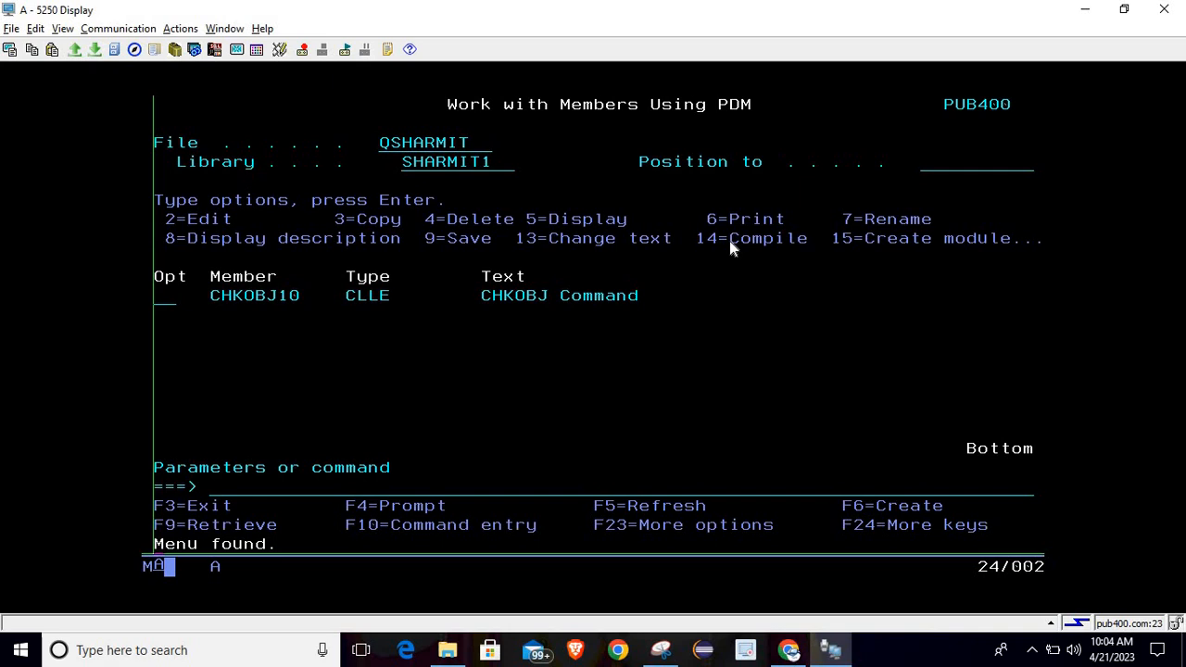
Start a WRKOBJ command on the PDM command line and back out of its prompt
{"action": "type", "text": "w"}
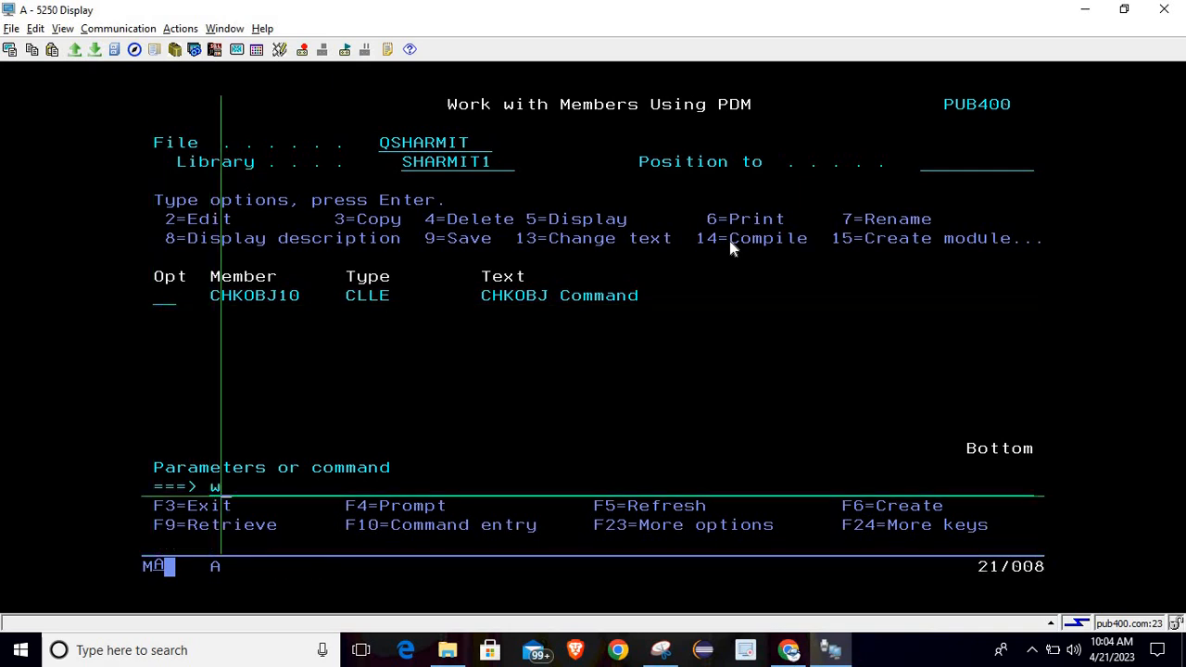
{"action": "type", "text": "rkobj"}
{"action": "type", "text": "cf"}
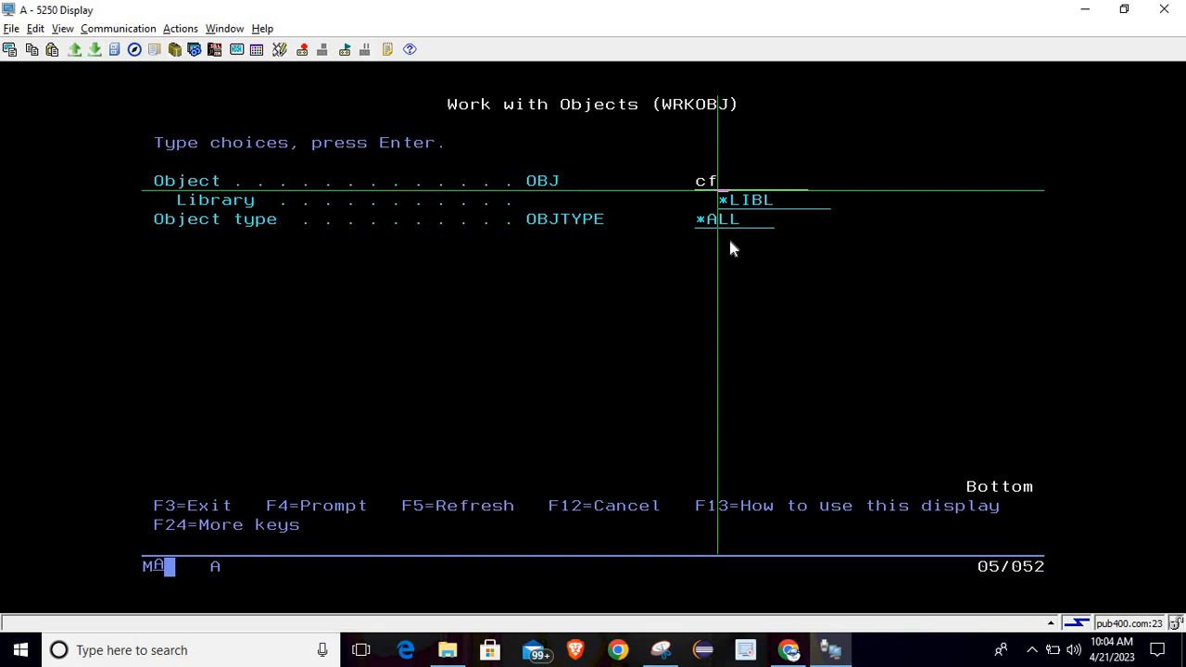
{"action": "type", "text": "g"}
{"action": "left_click", "coordinate": [775, 200]}
{"action": "type", "text": "qsys"}
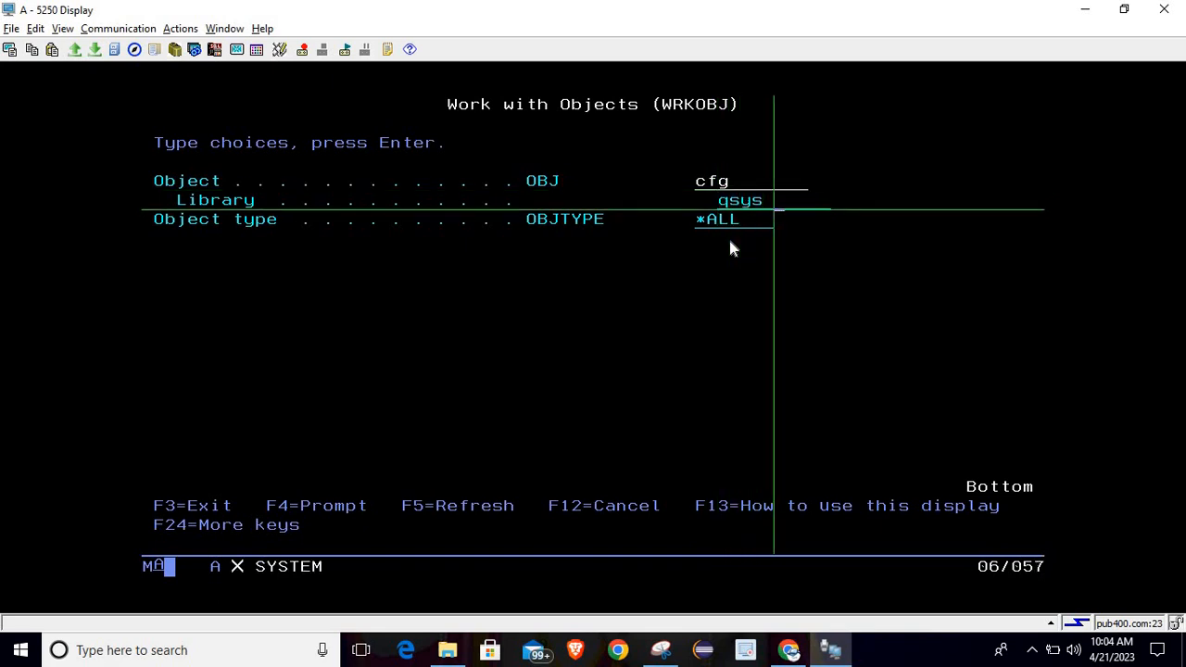
{"action": "key", "text": "Enter"}
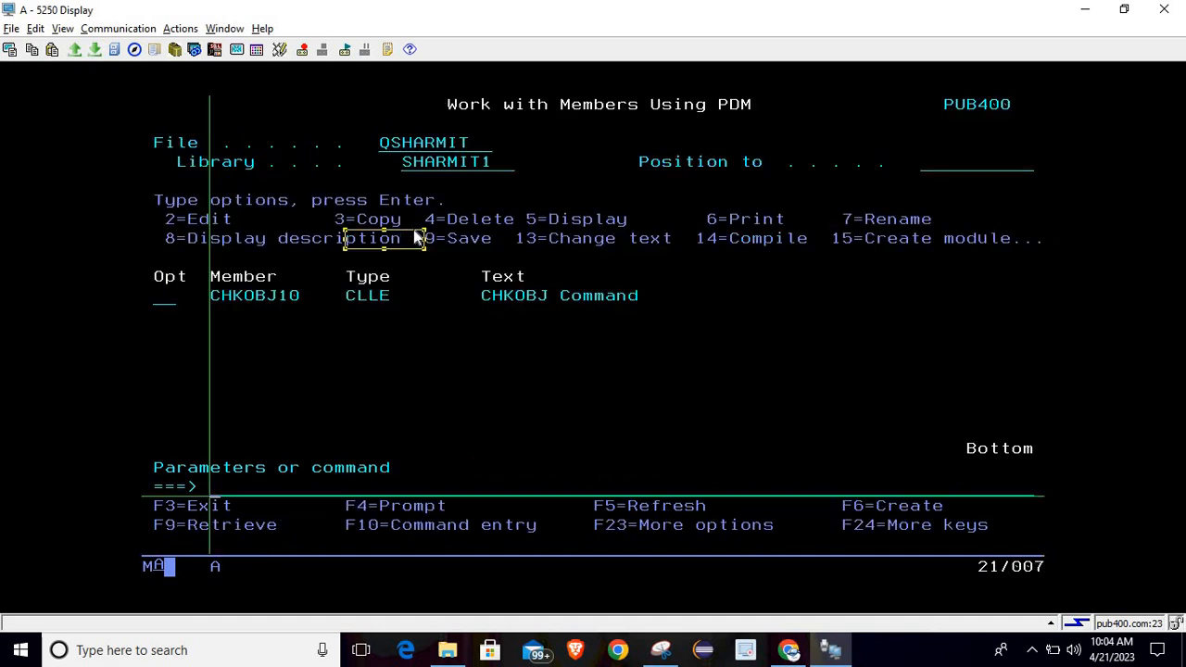
Run WRKOBJ OBJ(QSYS/CFG) to list the matching objects in library QSYS
{"action": "type", "text": "WRKOBJ OBJ(QSYS/CFG)"}
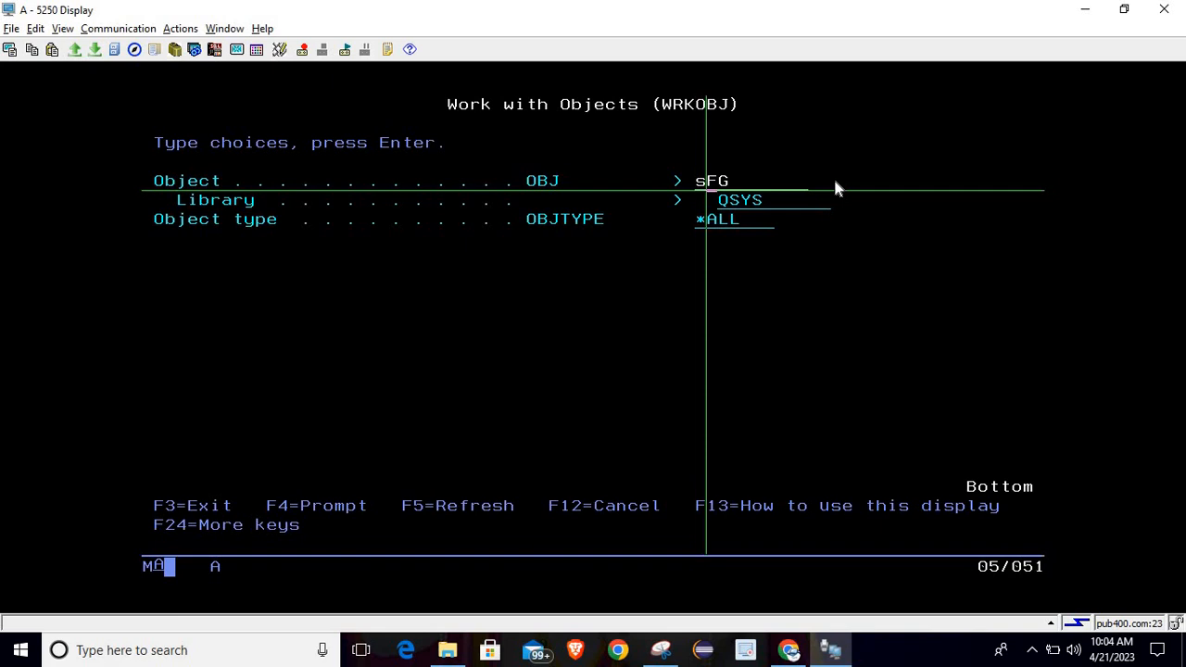
{"action": "key", "text": "Enter"}
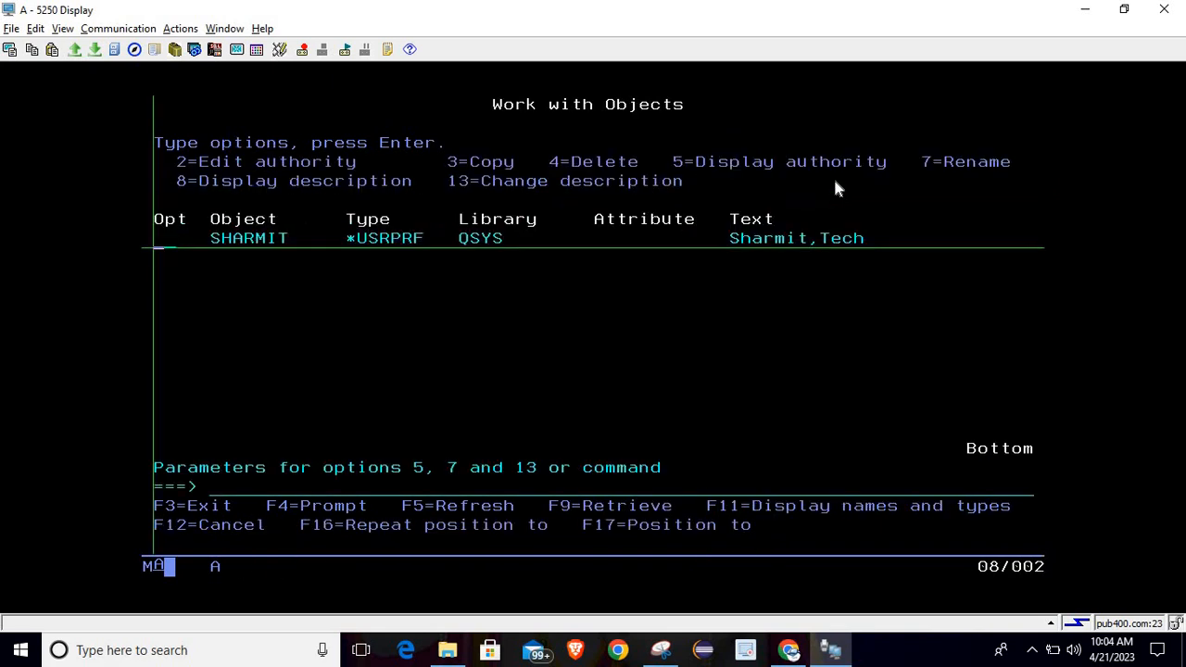
{"action": "mouse_move", "coordinate": [413, 291]}
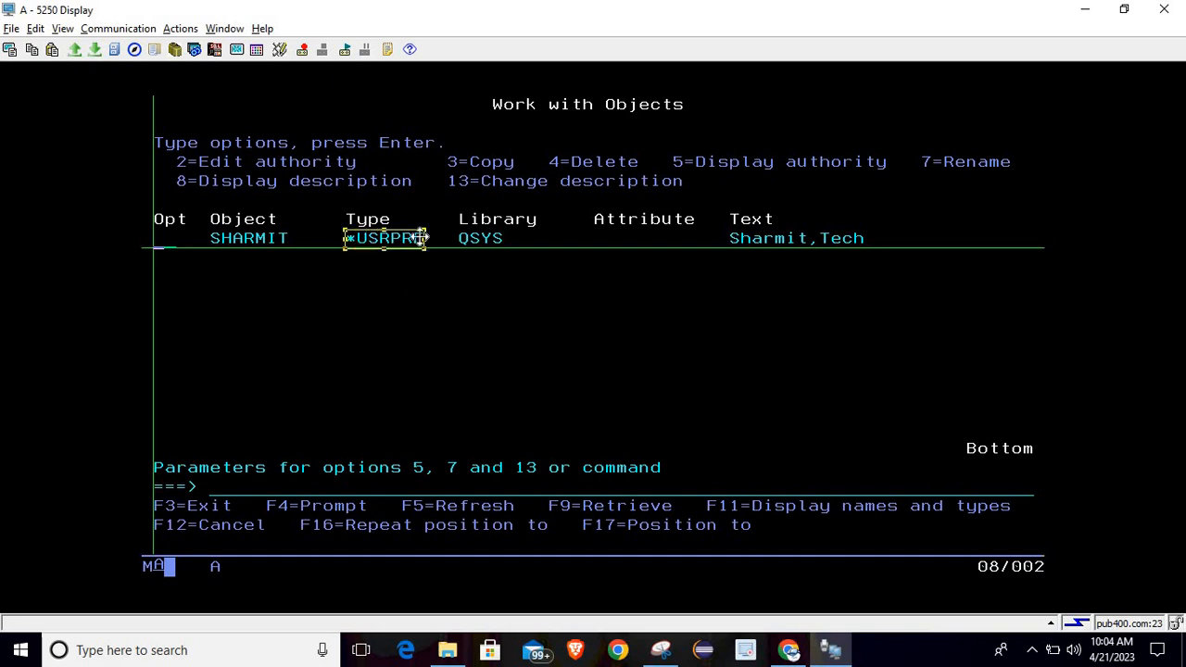
{"action": "mouse_move", "coordinate": [454, 243]}
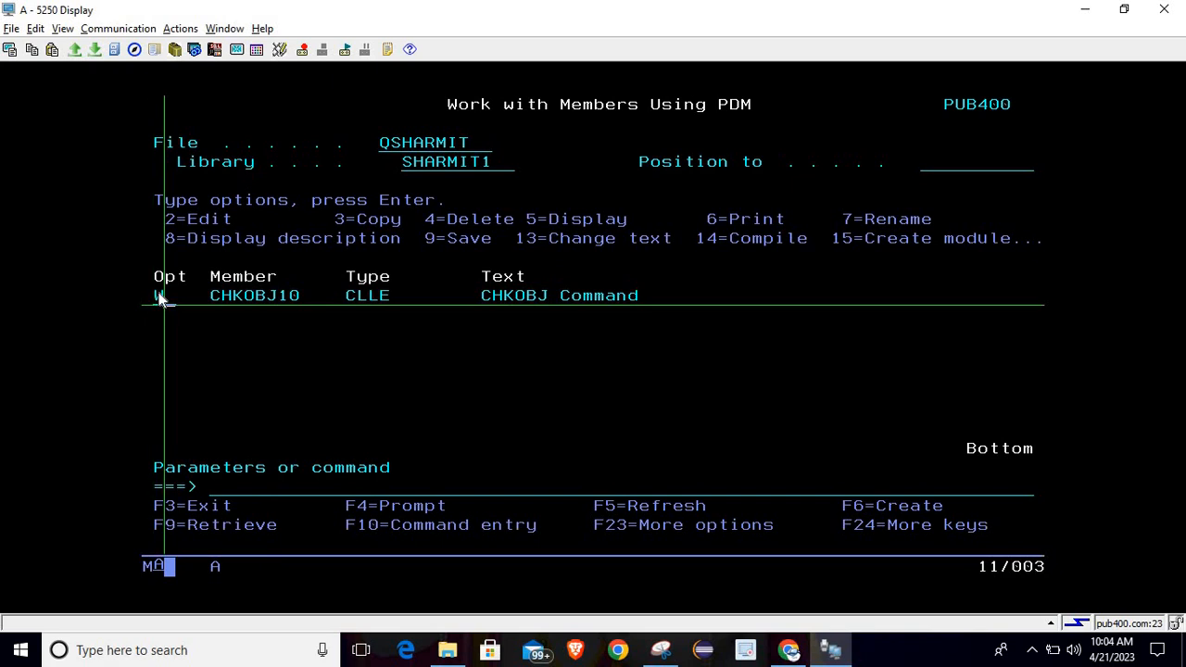
Reopen CHKOBJ10 and change the CHKOBJ object name to sharmit
{"action": "type", "text": "2"}
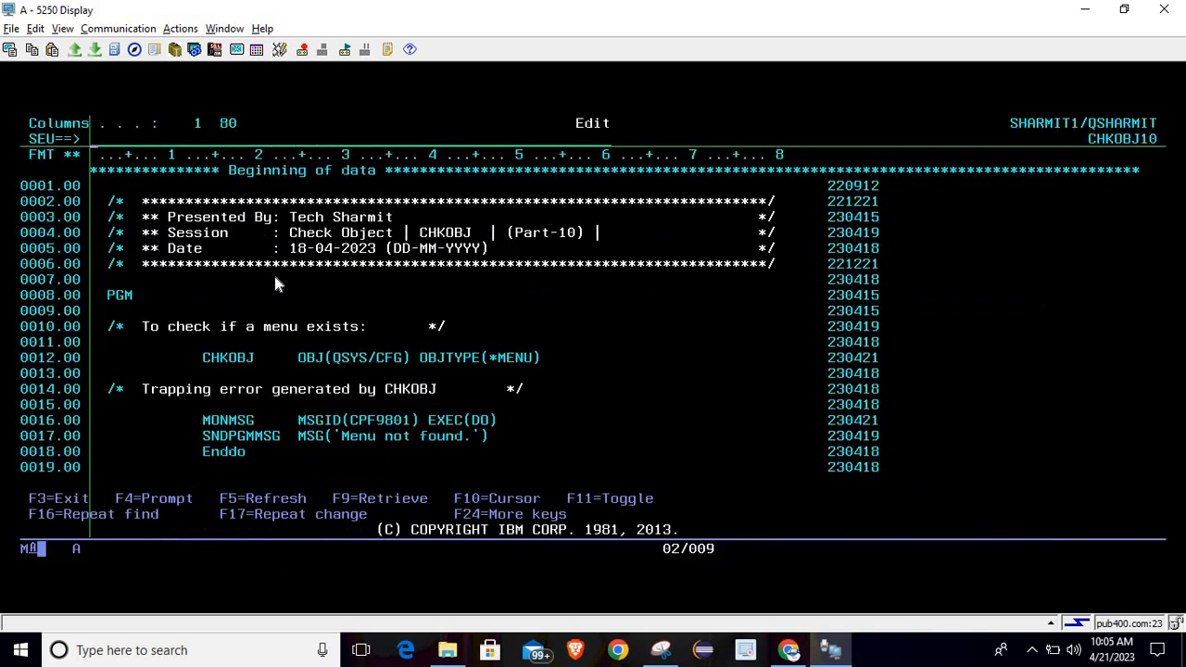
{"action": "left_click", "coordinate": [404, 355]}
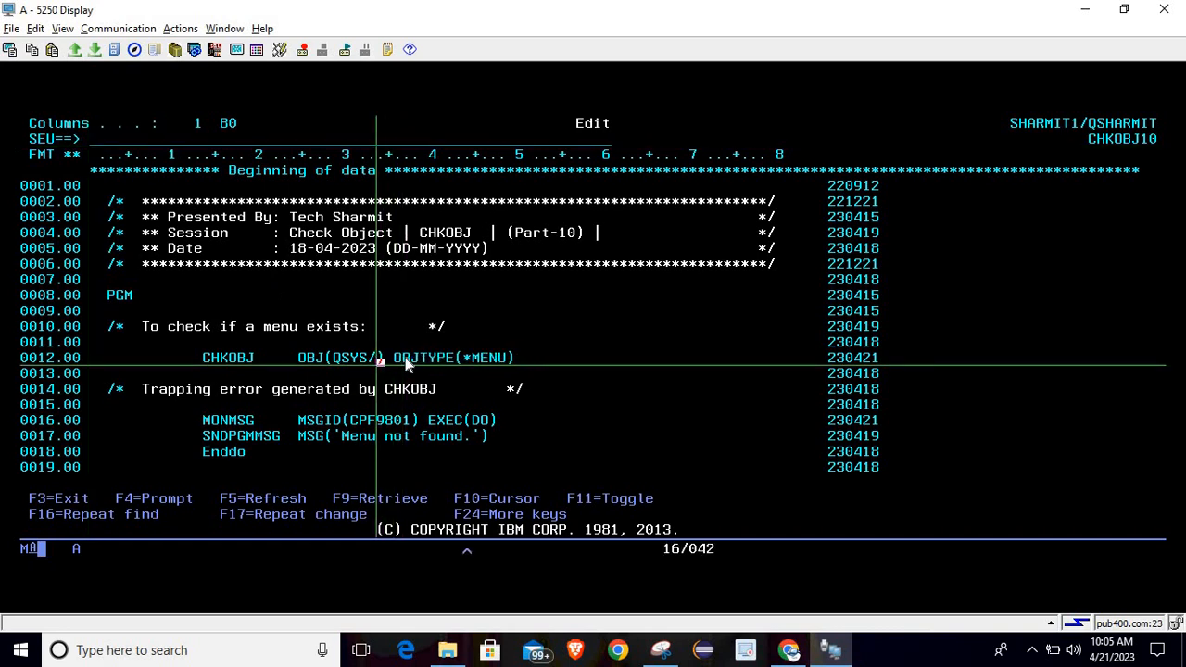
{"action": "type", "text": "sharmit"}
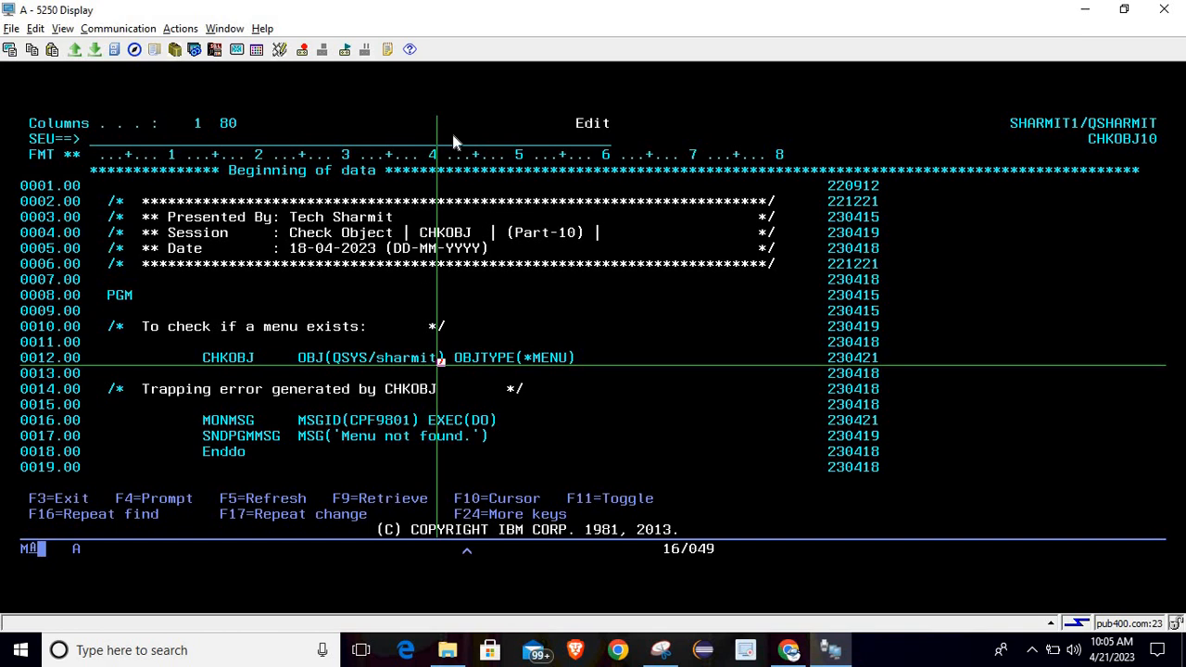